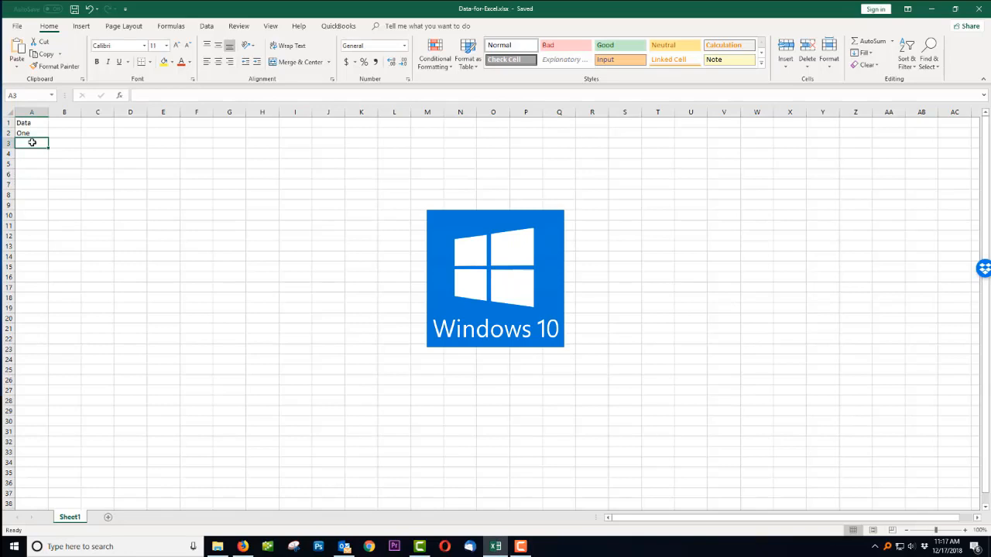
# Step: Add Two in A3 and Three in A4, then save the Data-for-Excel workbook
pyautogui.write('Two')
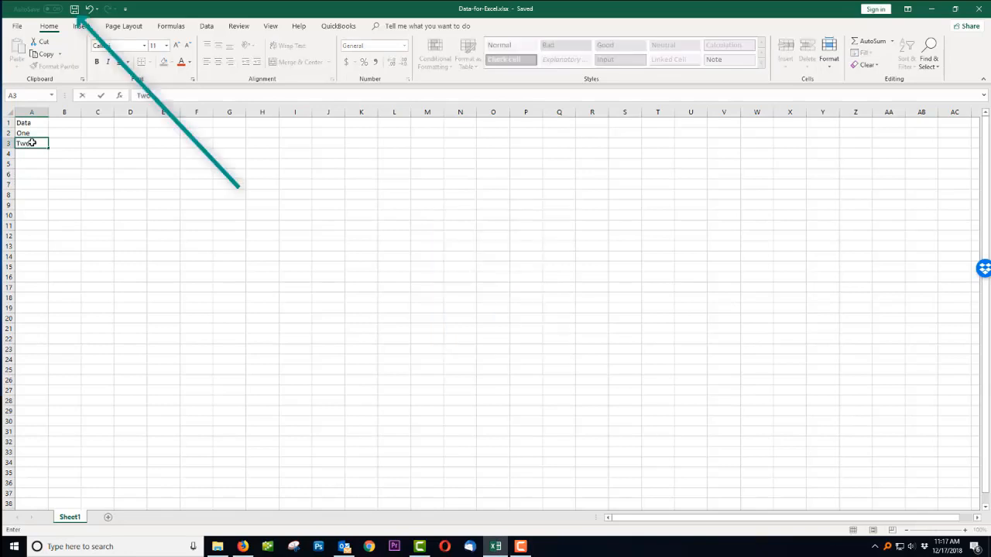
pyautogui.write('Three')
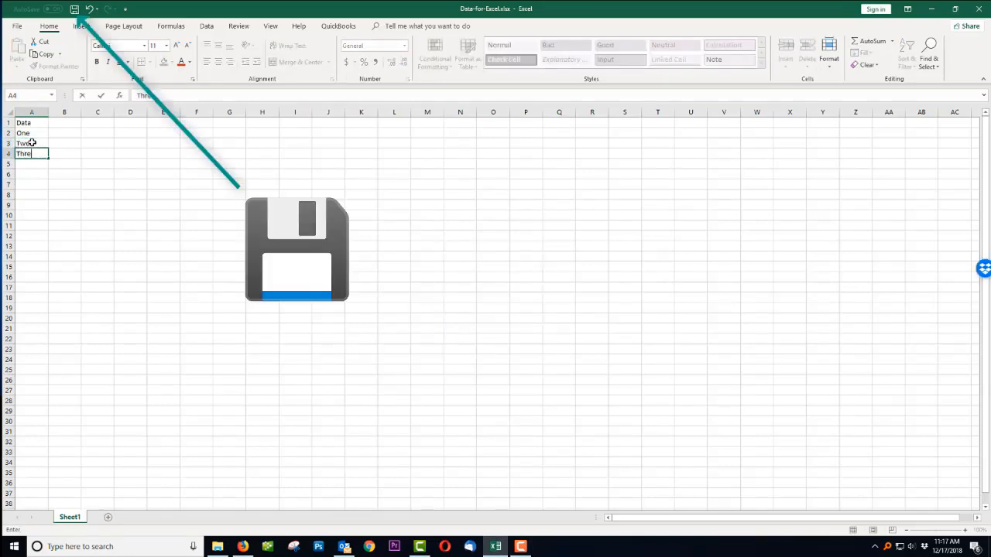
pyautogui.click(74, 10)
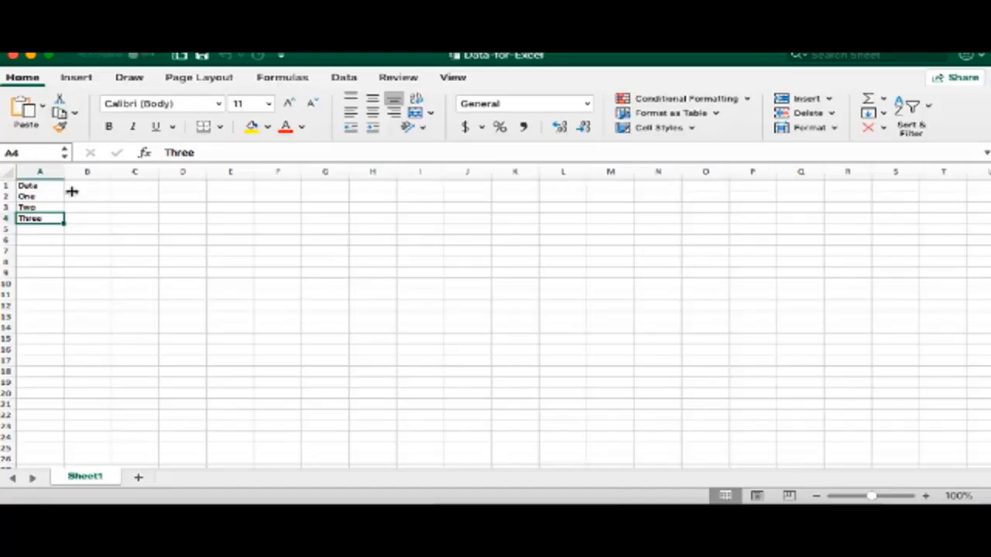
# Step: On Mac, add Four in A5 and Five in A6, then save the workbook
pyautogui.click(41, 229)
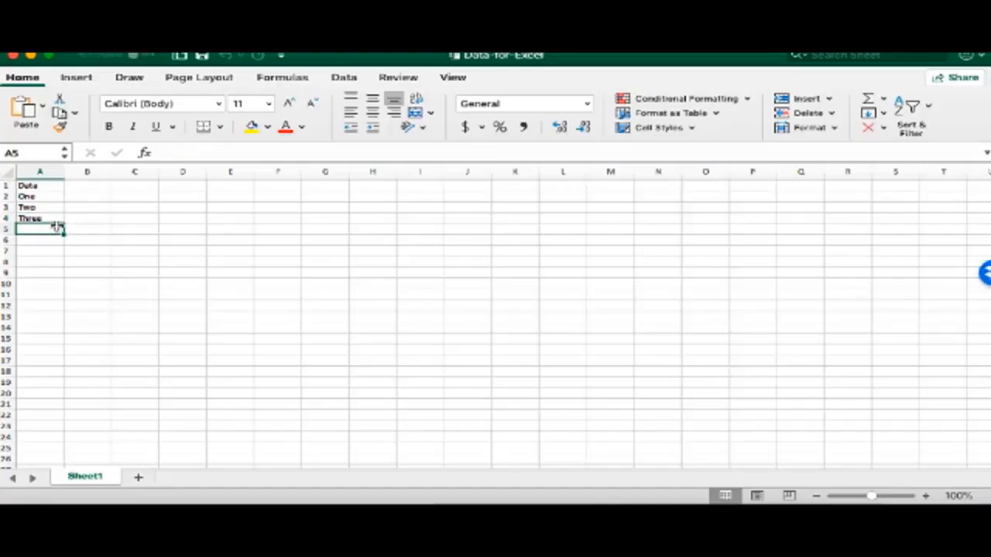
pyautogui.write('Four')
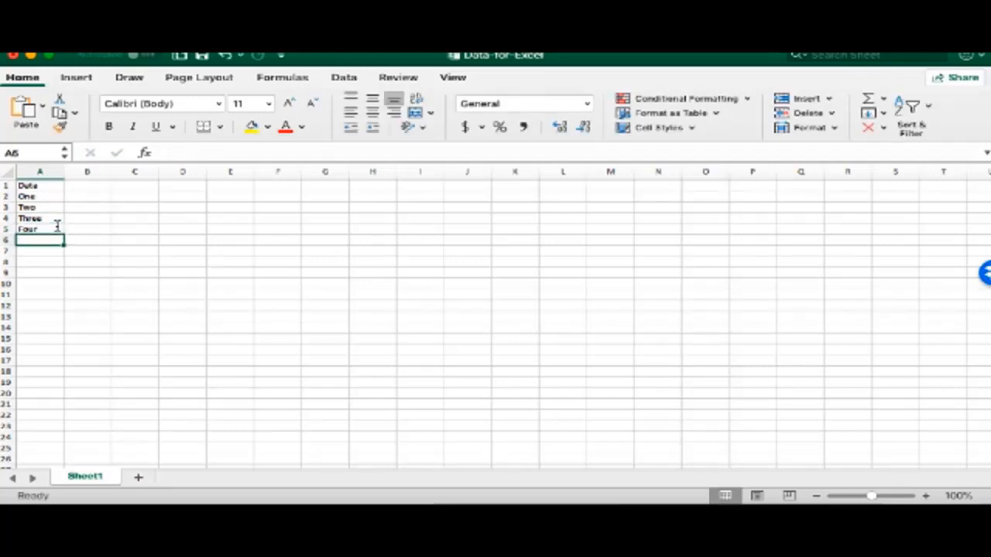
pyautogui.write('Five')
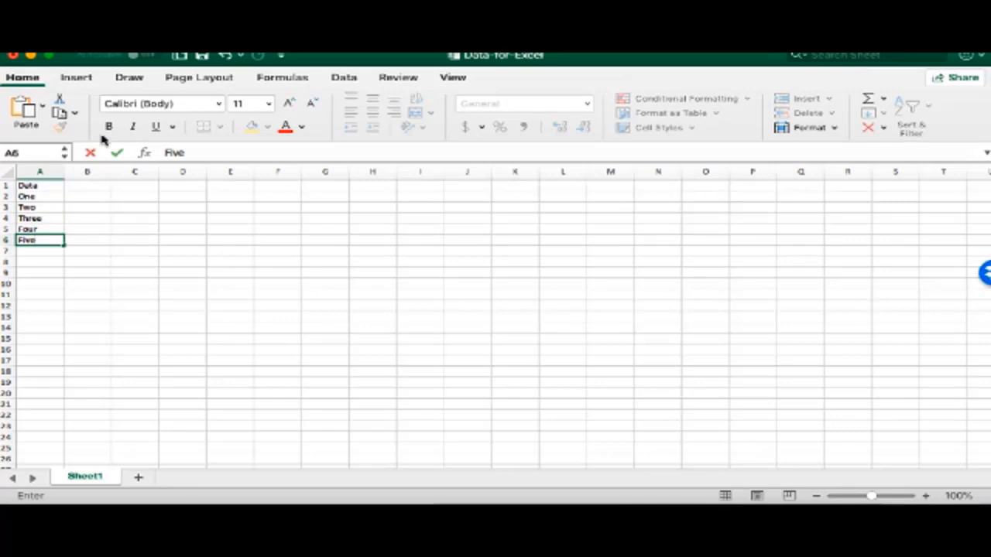
pyautogui.click(201, 56)
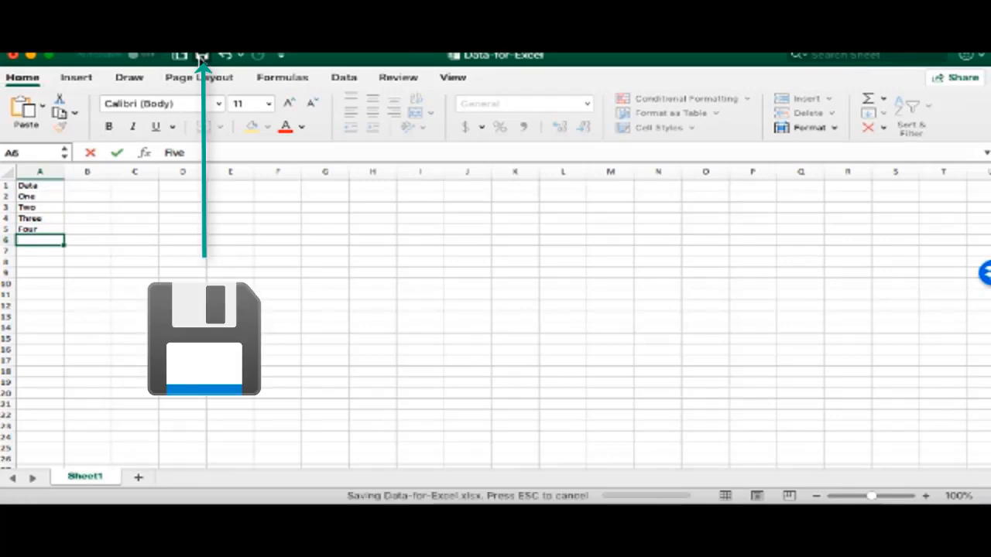